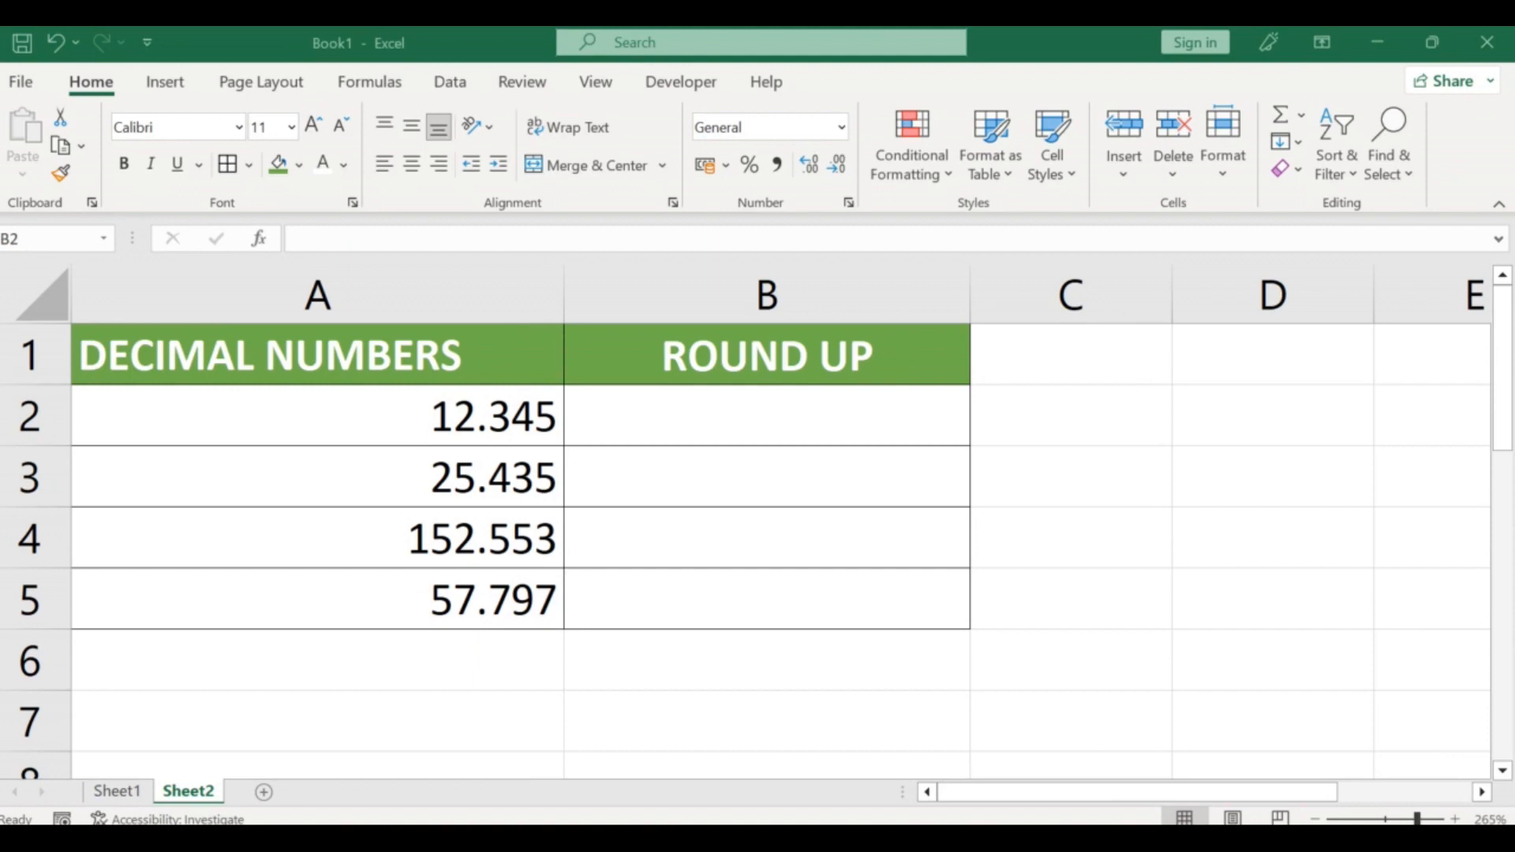
mouse_move(916, 737)
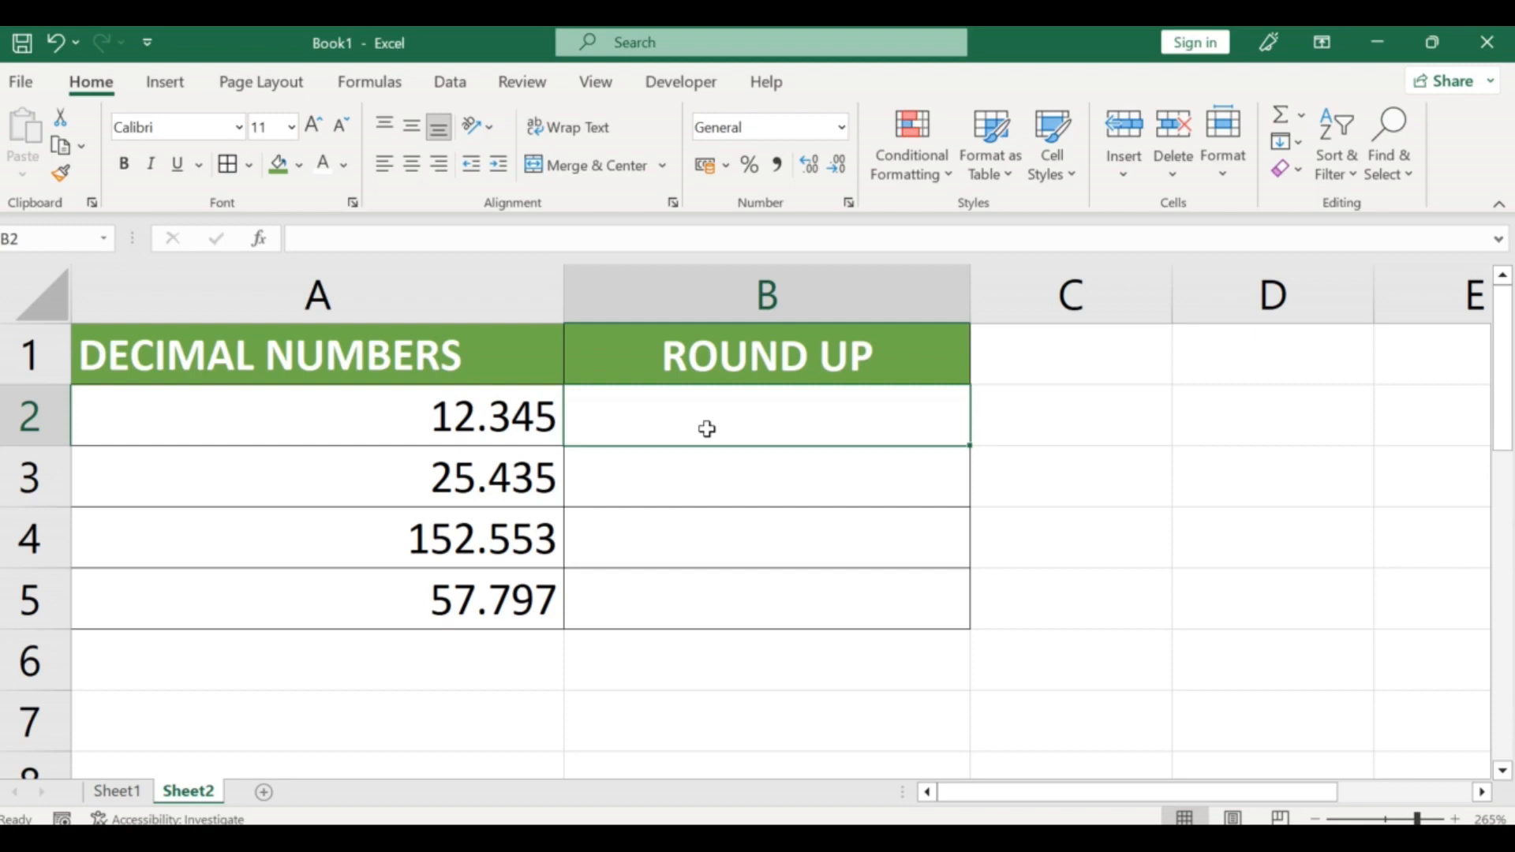
Step: Enter =ROUNDUP(A2,2) in B2 to round 12.345 to two decimal places
text(=)
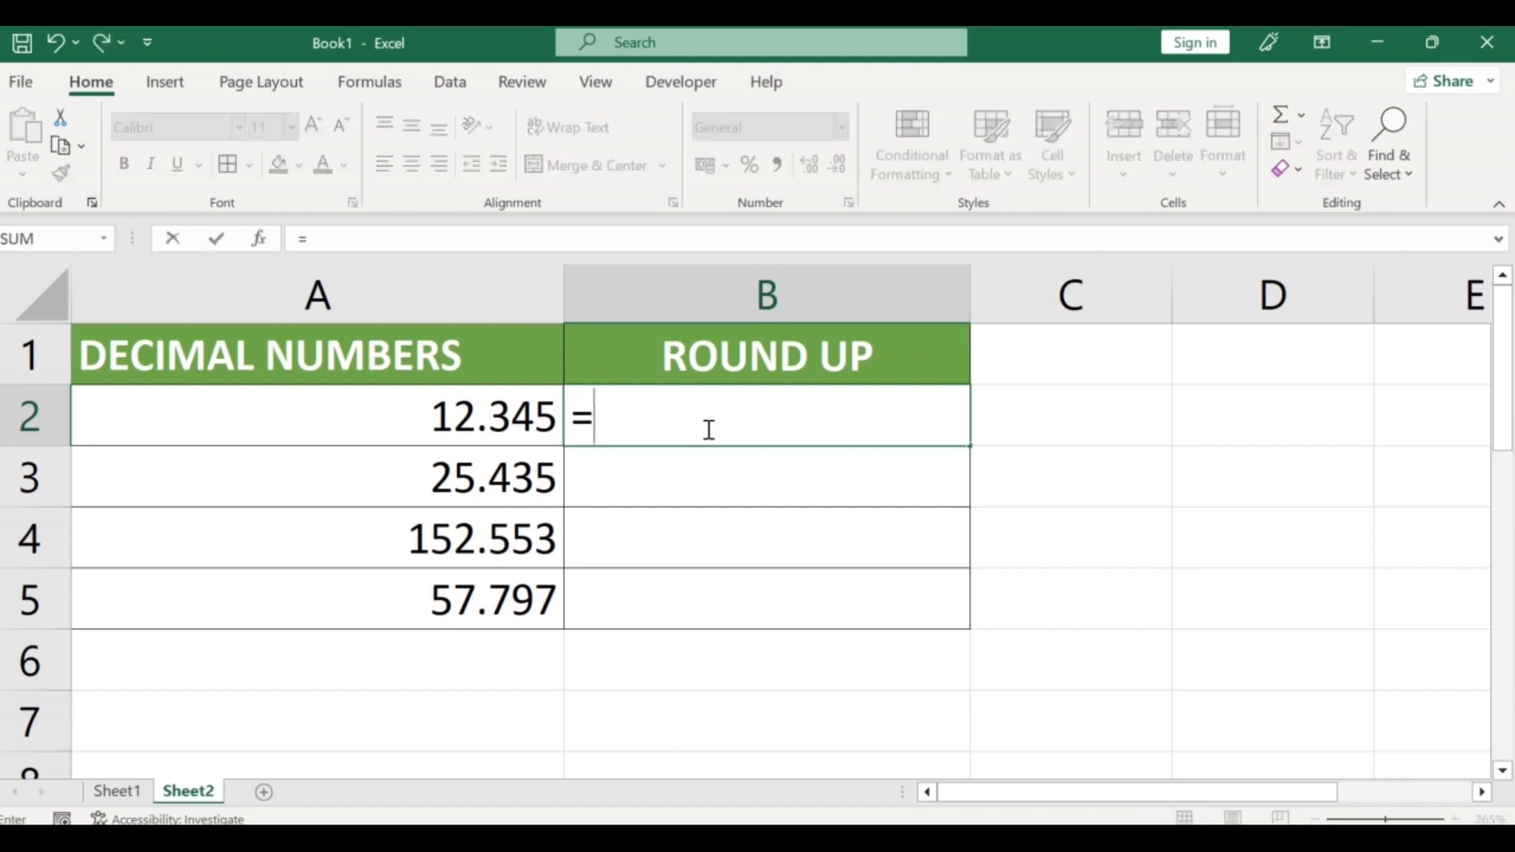
text(ROUNDUP()
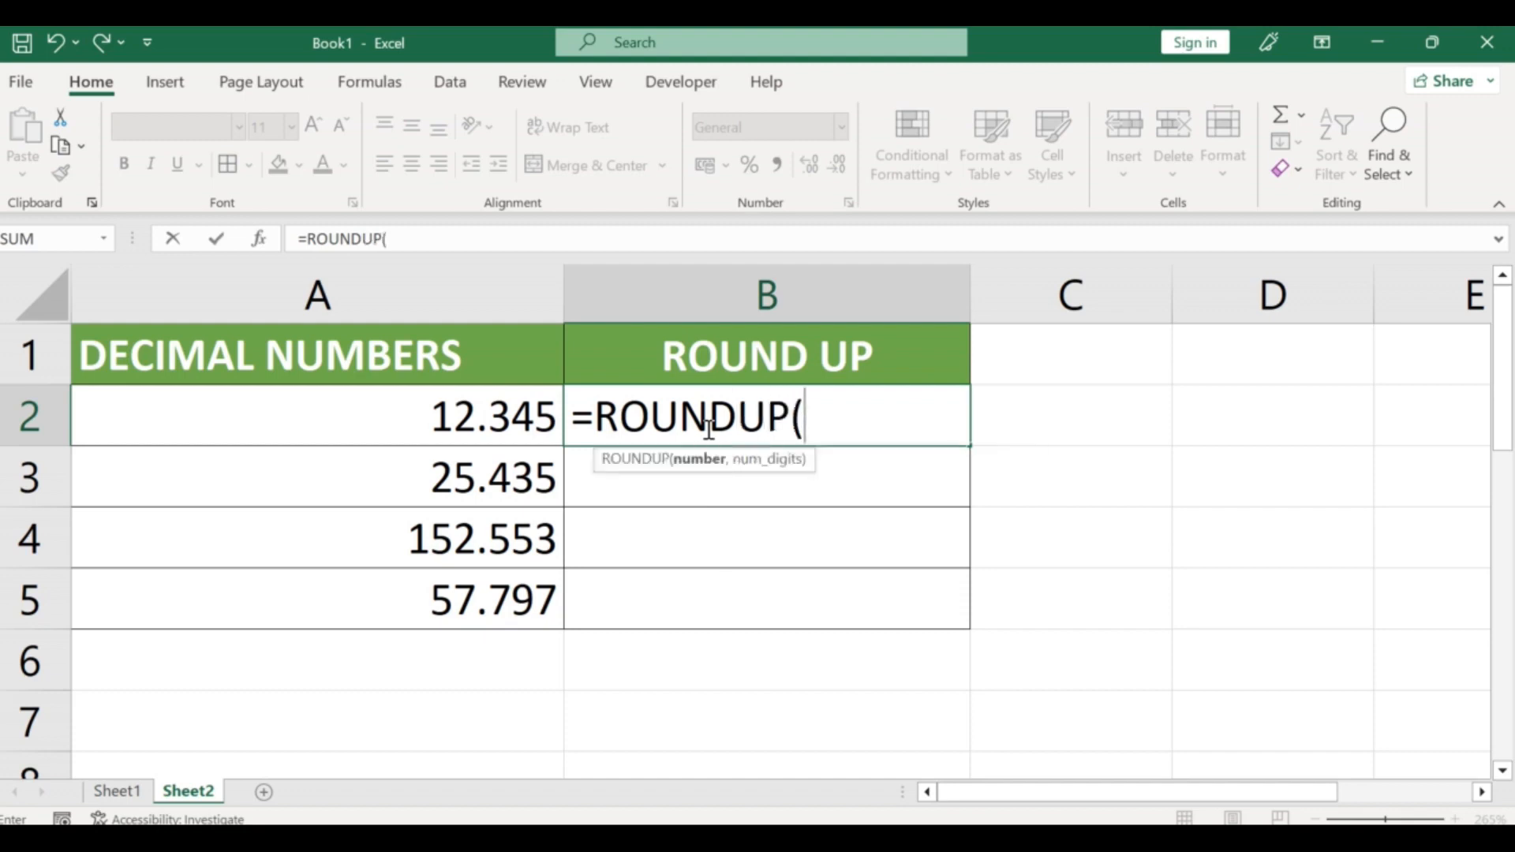
click(316, 415)
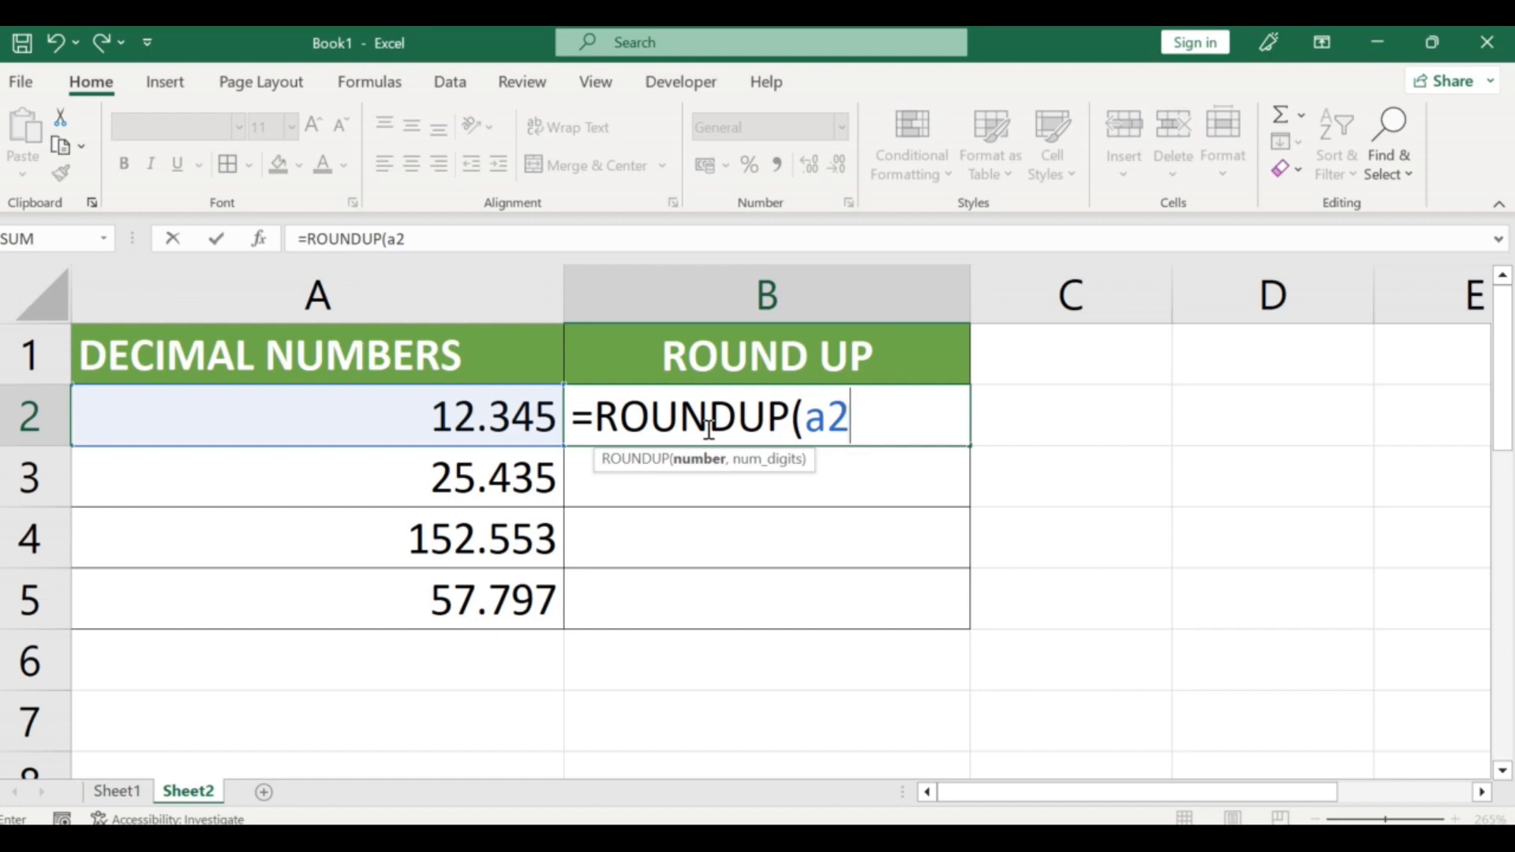
text(,)
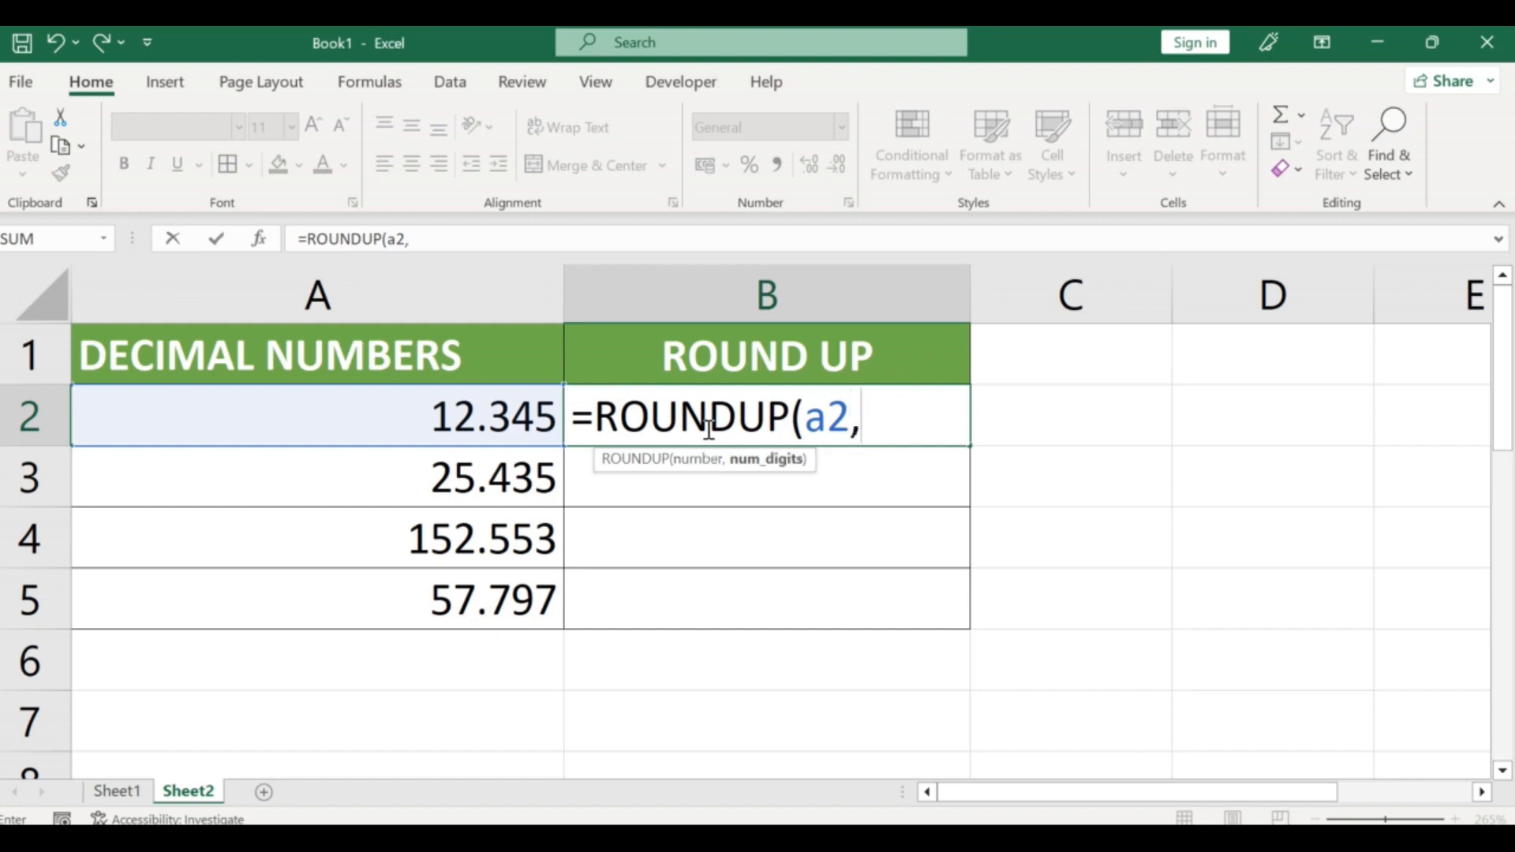
text(2)
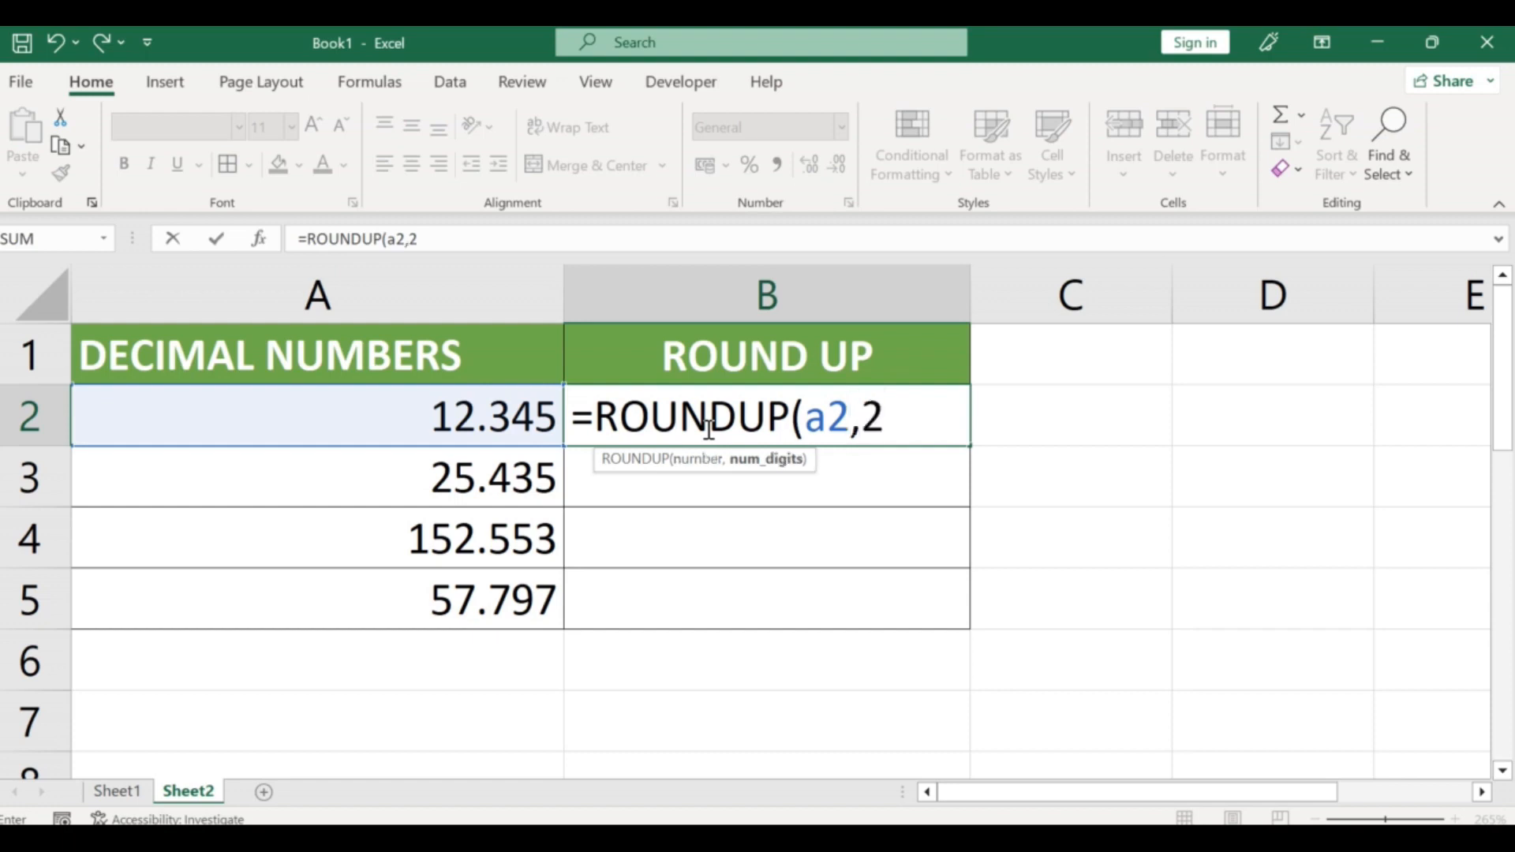
text())
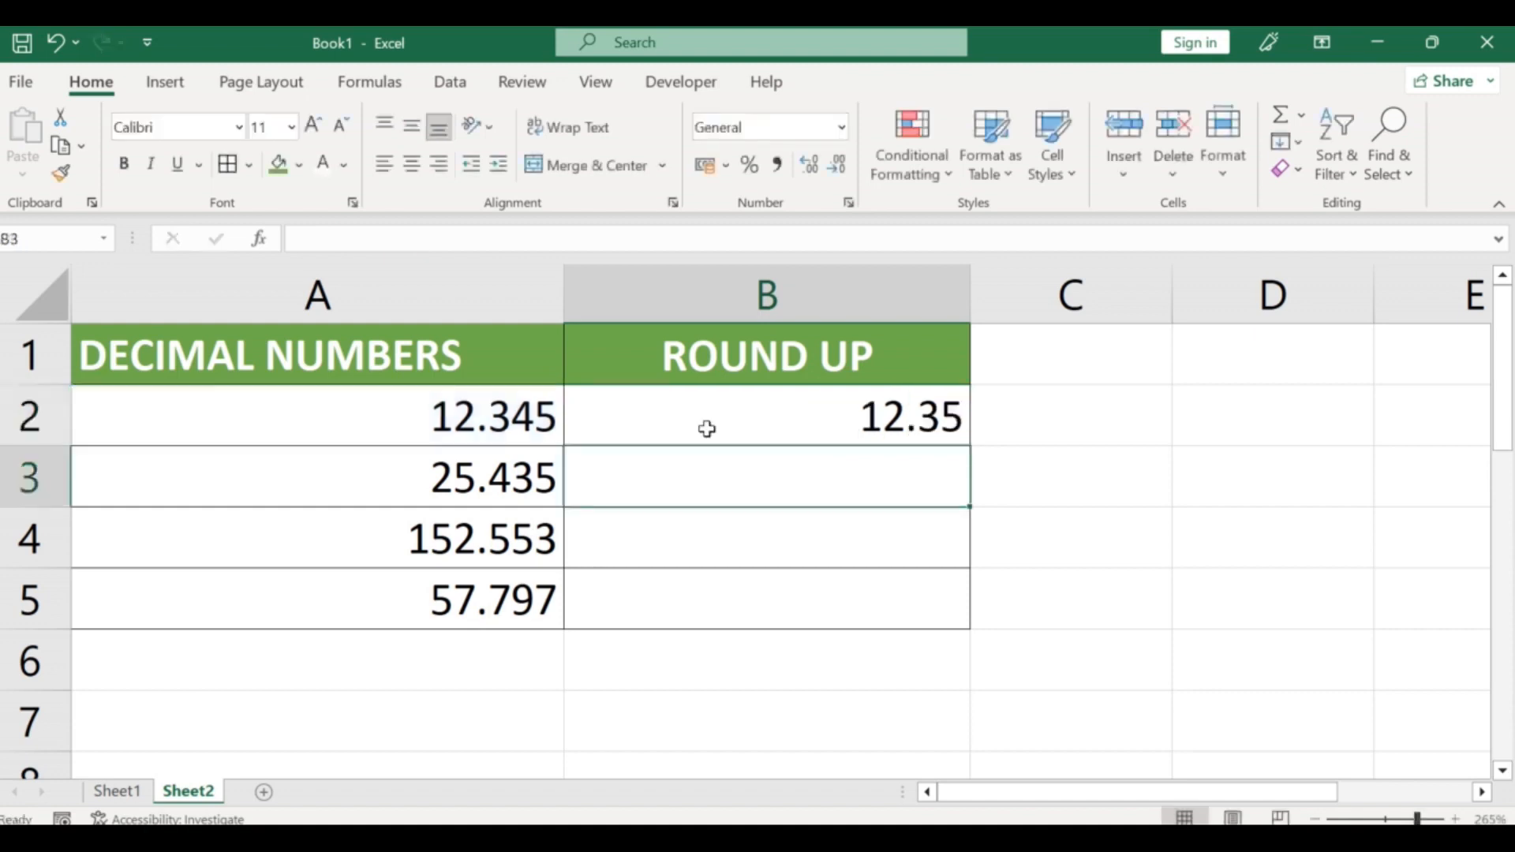
mouse_move(777, 427)
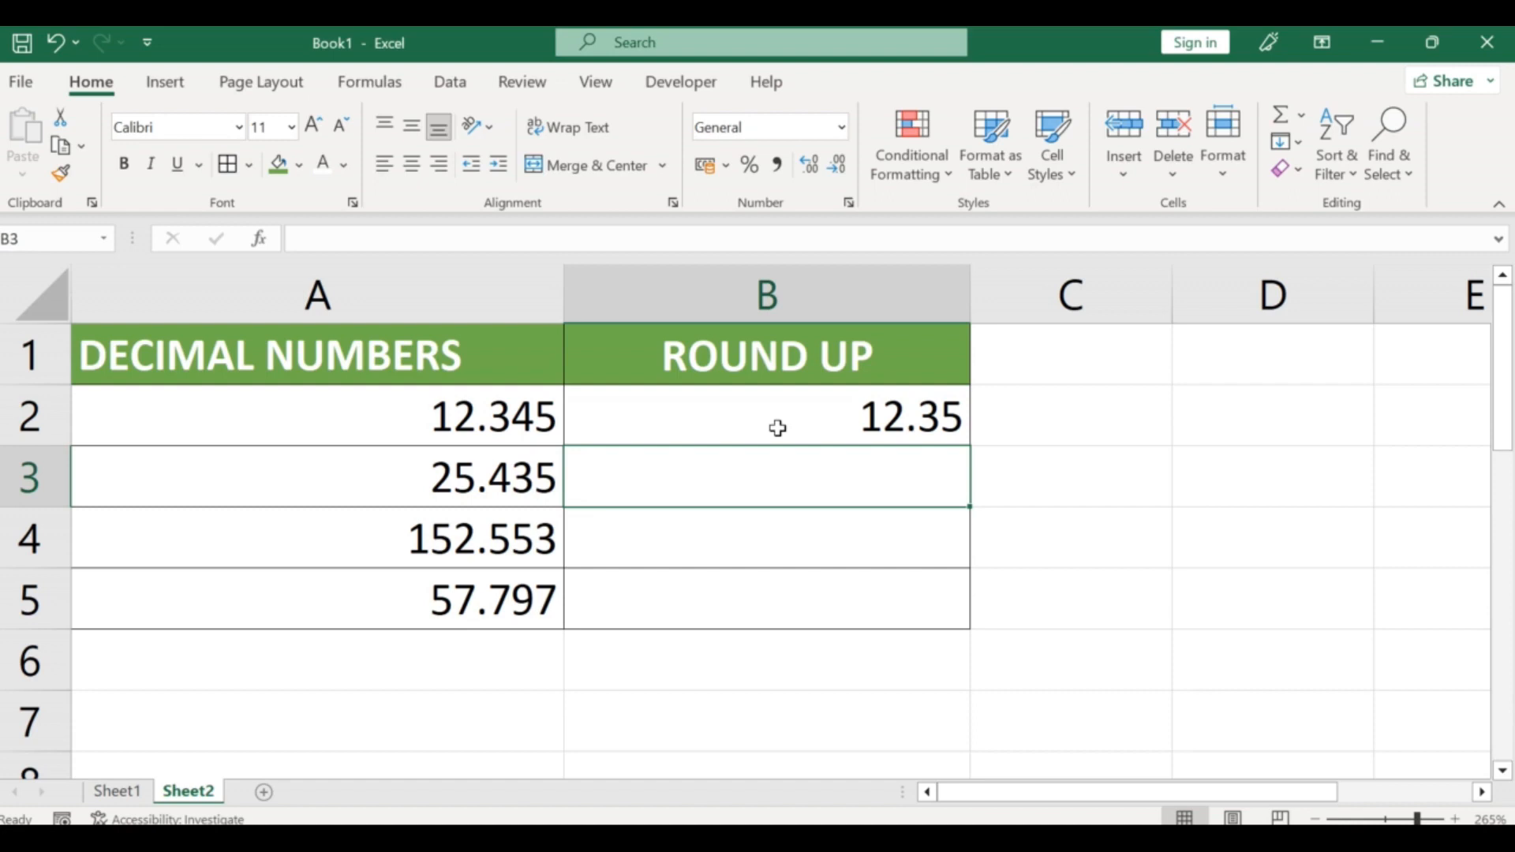
mouse_move(810, 424)
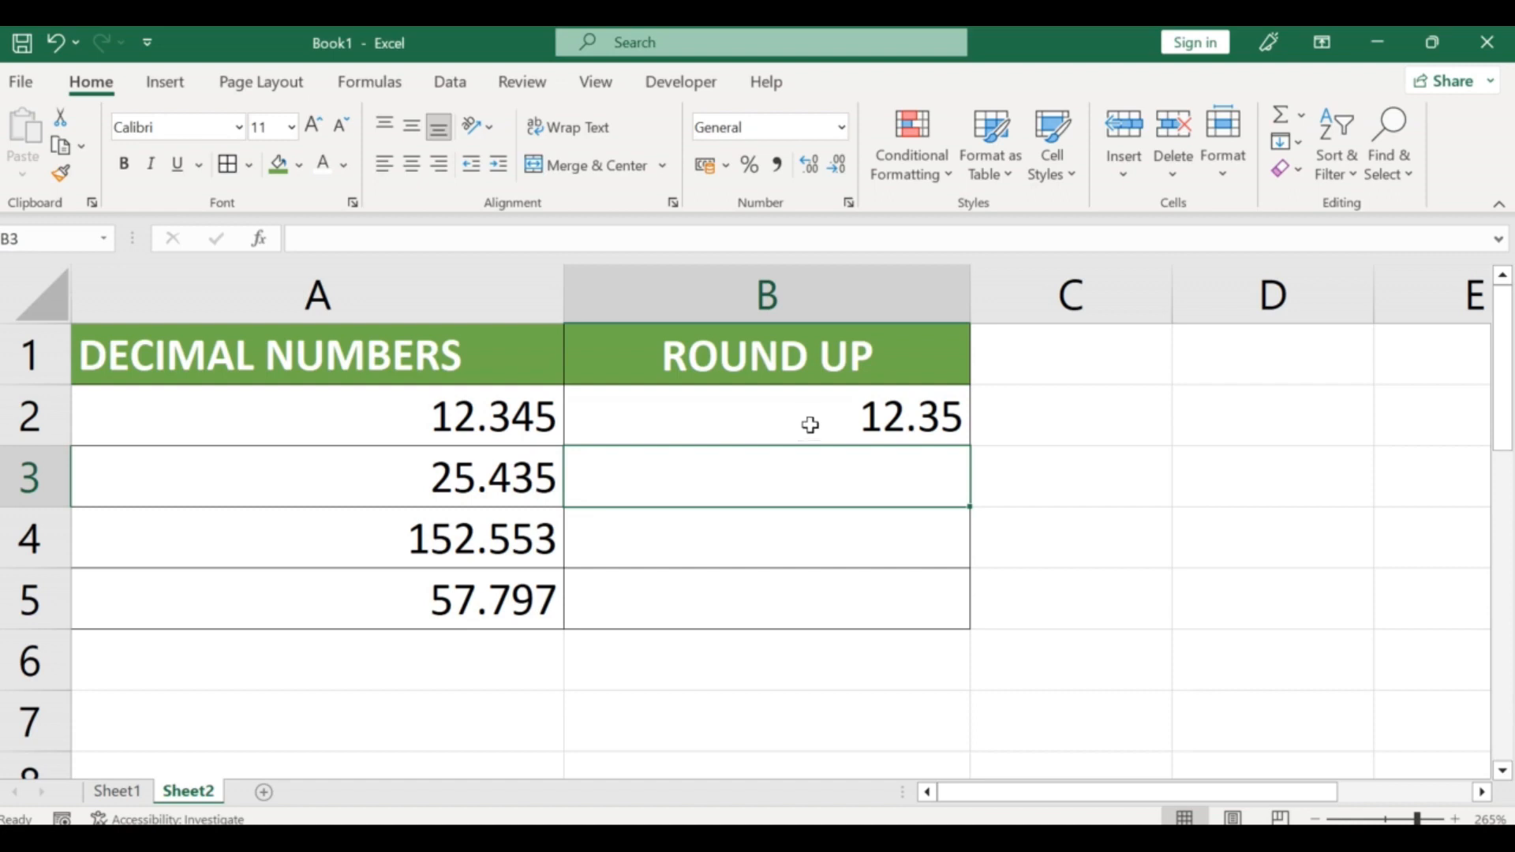
Step: Select B2 to confirm the formula bar shows =ROUNDUP(A2,2) behind the 12.35 result
click(766, 417)
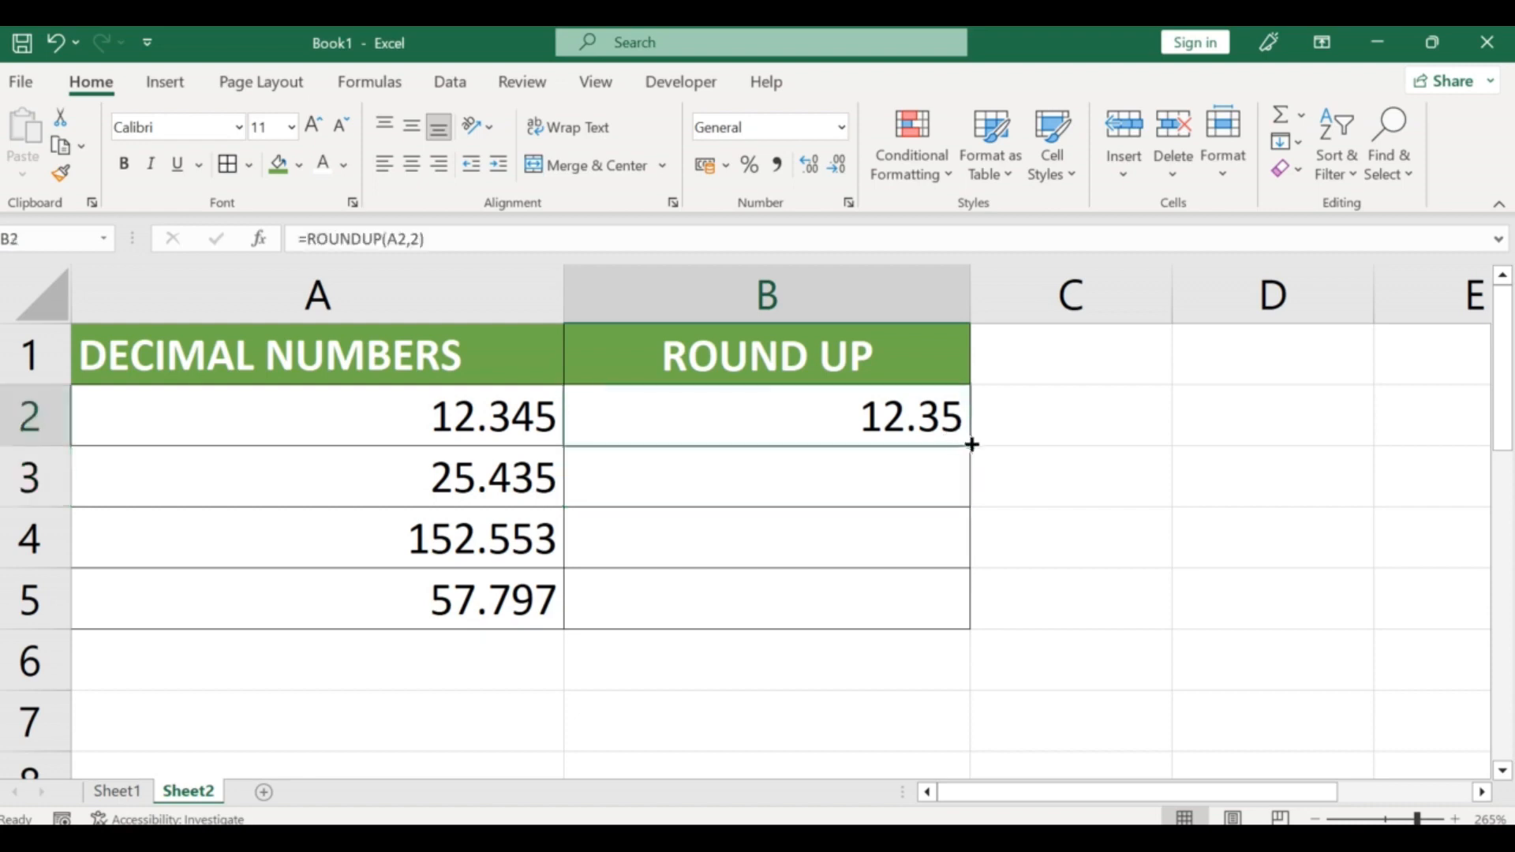